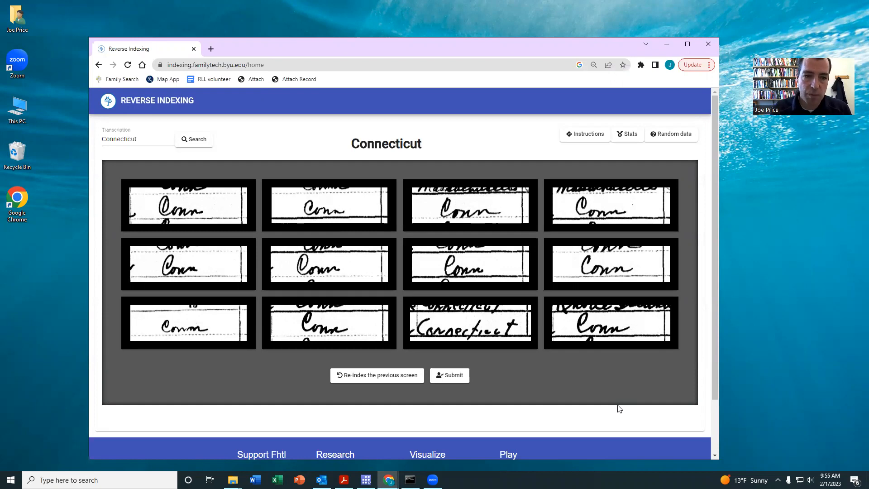
{"action": "mouse_move", "coordinate": [379, 413]}
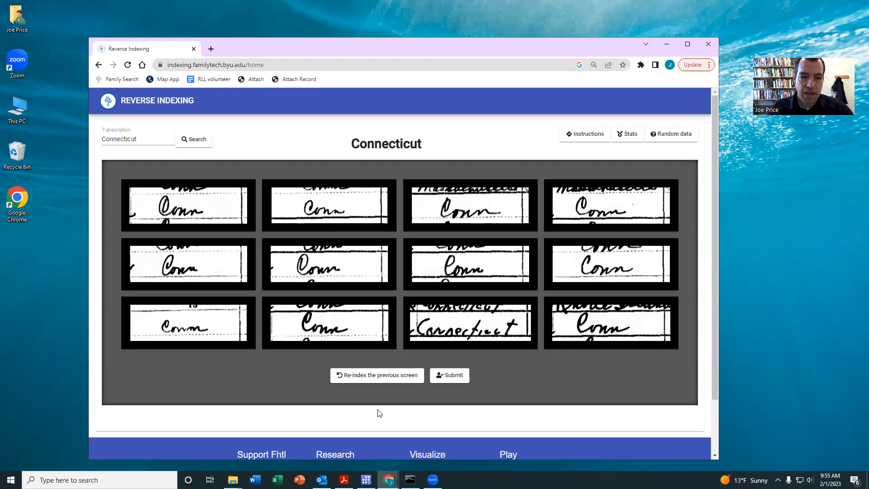
{"action": "mouse_move", "coordinate": [280, 376]}
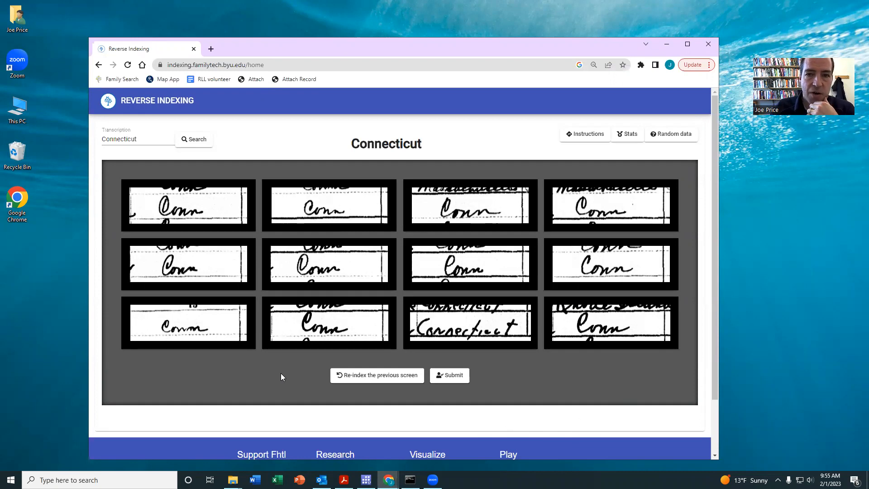
{"action": "mouse_move", "coordinate": [184, 226]}
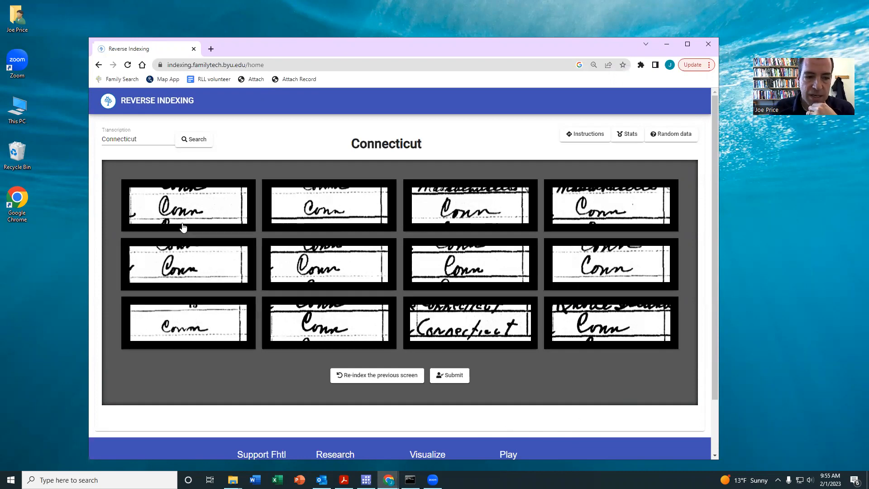
Accept each Connecticut screen as correct and submit until the Missouri bucket loads.
{"action": "left_click", "coordinate": [187, 206]}
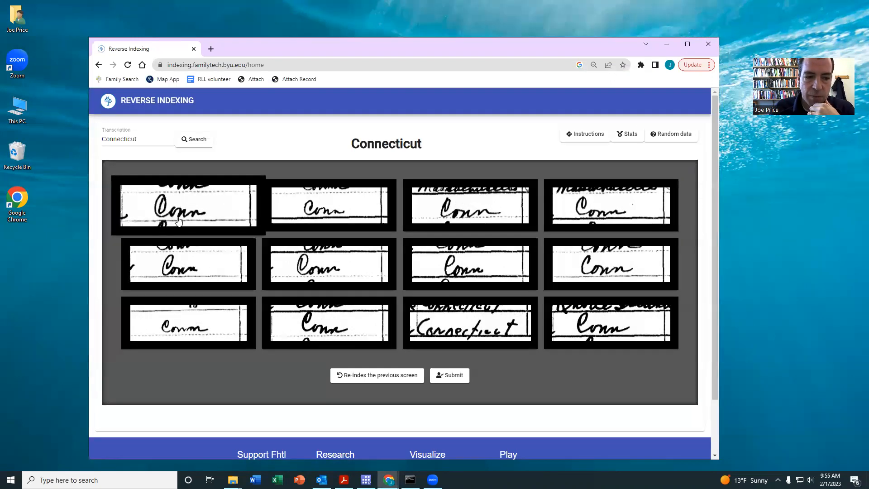
{"action": "left_click", "coordinate": [328, 205]}
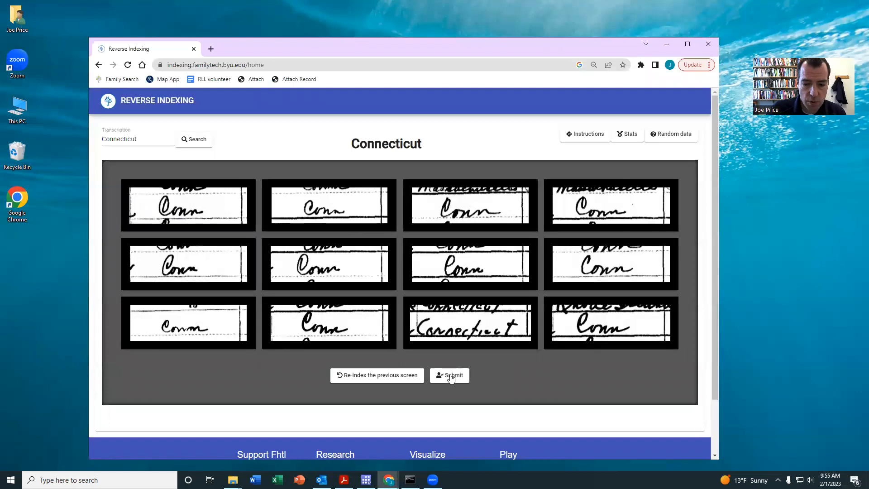
{"action": "left_click", "coordinate": [449, 375]}
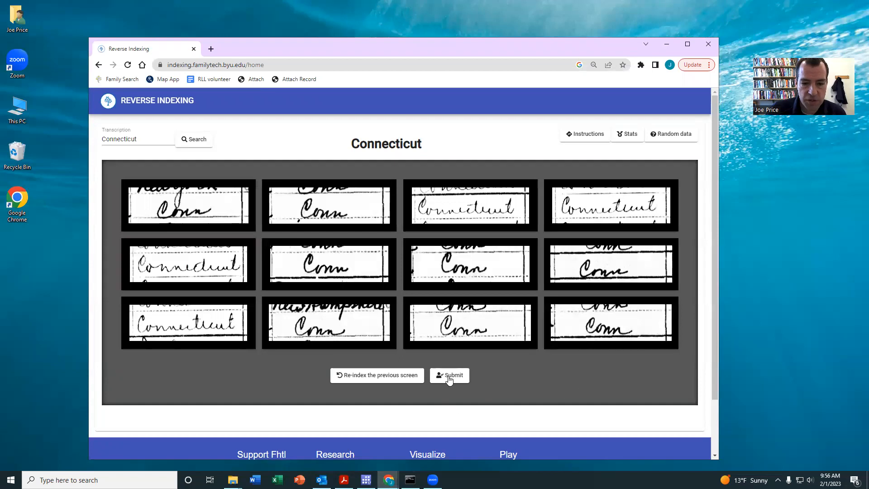
{"action": "left_click", "coordinate": [450, 375]}
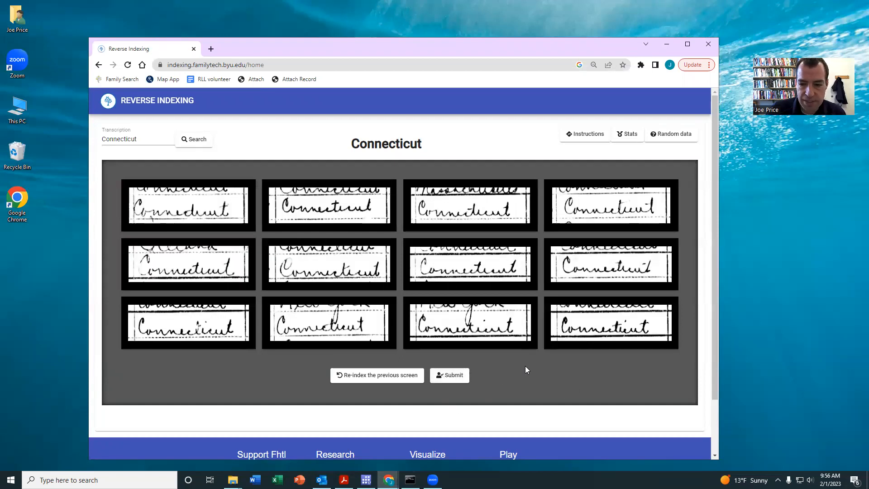
{"action": "left_click", "coordinate": [450, 375]}
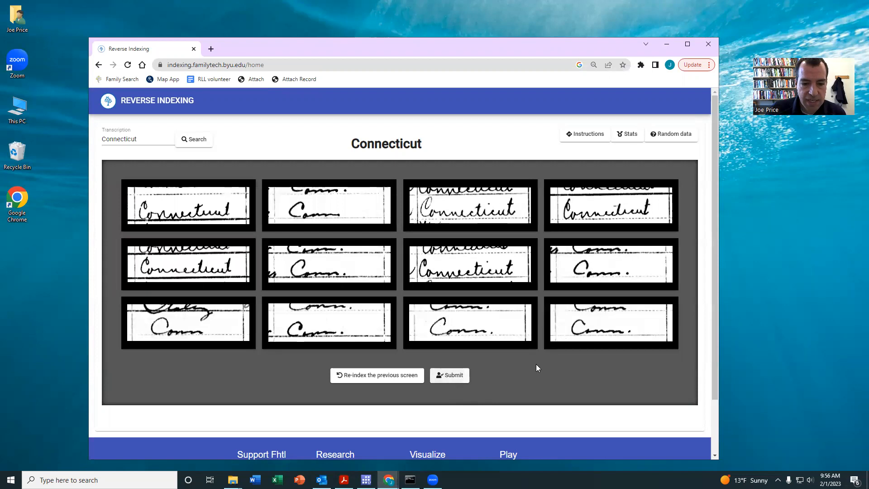
{"action": "mouse_move", "coordinate": [557, 359]}
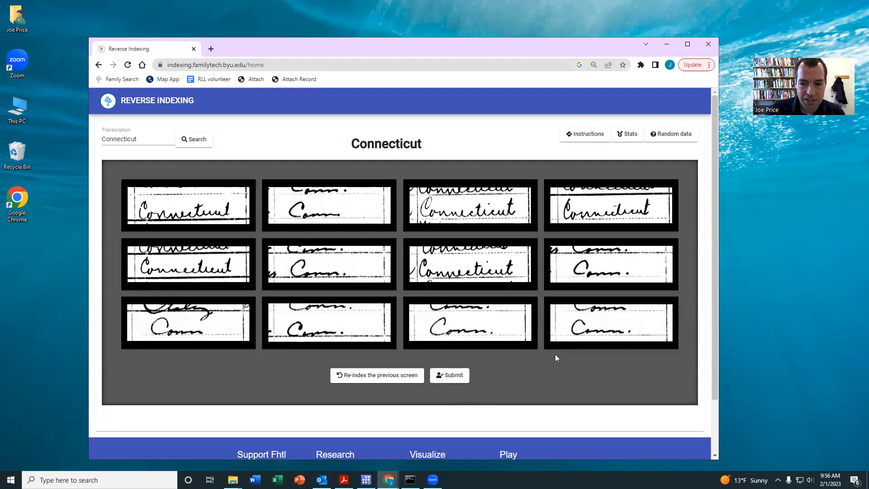
{"action": "left_click", "coordinate": [450, 375]}
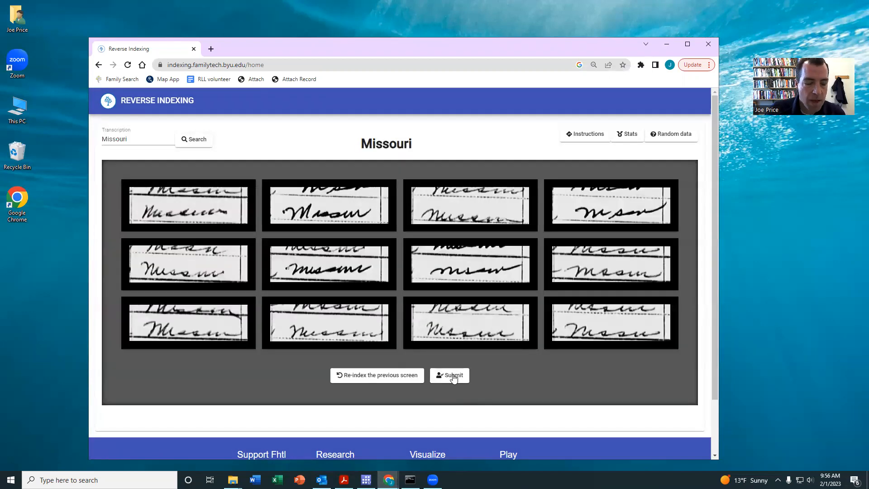
{"action": "mouse_move", "coordinate": [575, 372]}
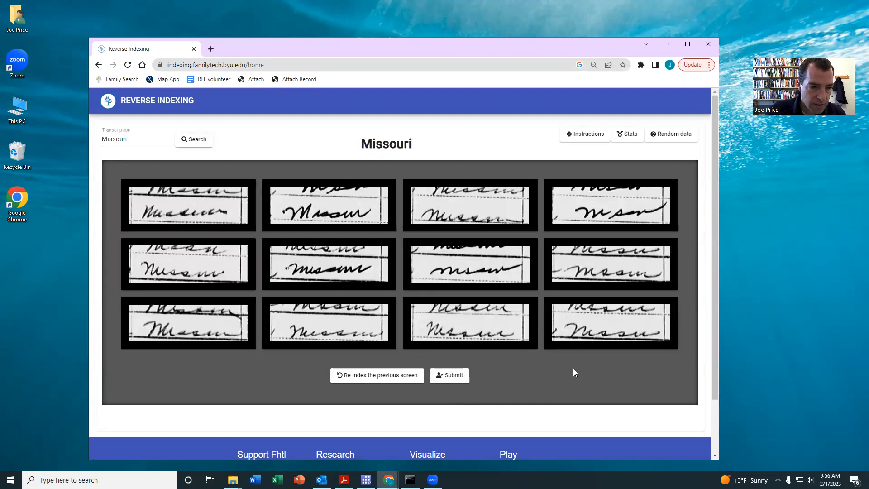
{"action": "mouse_move", "coordinate": [569, 369]}
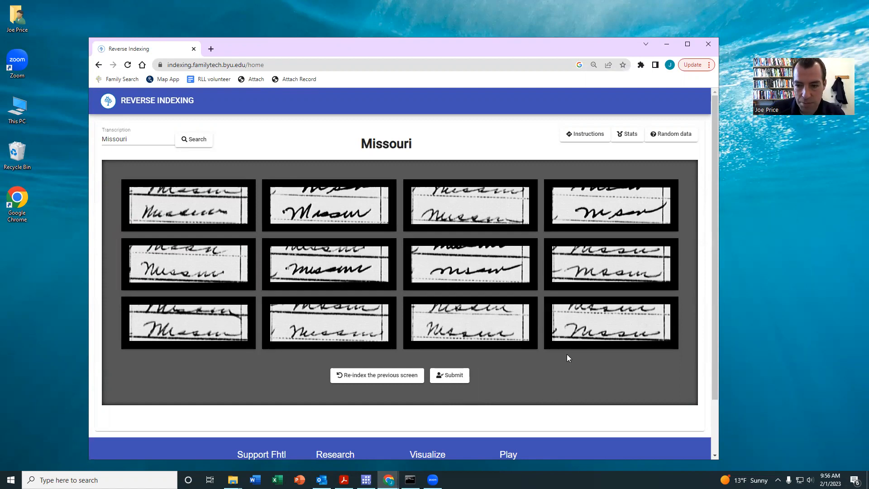
{"action": "mouse_move", "coordinate": [514, 356]}
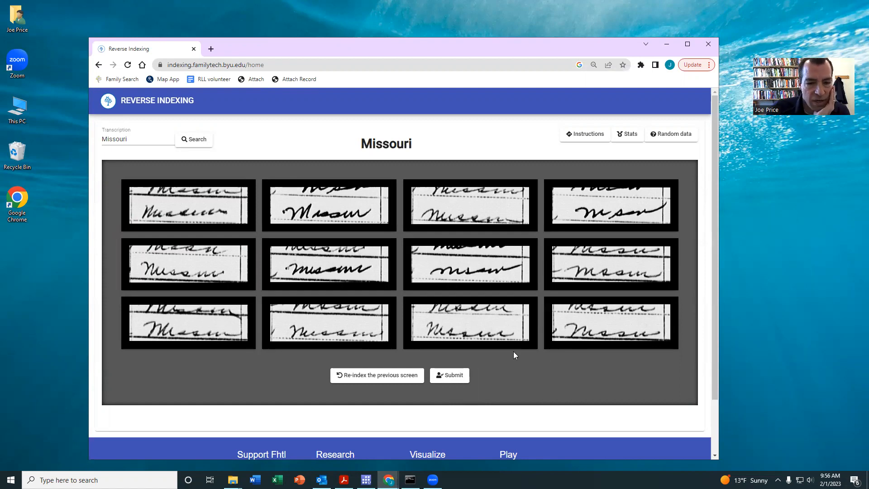
{"action": "mouse_move", "coordinate": [559, 352]}
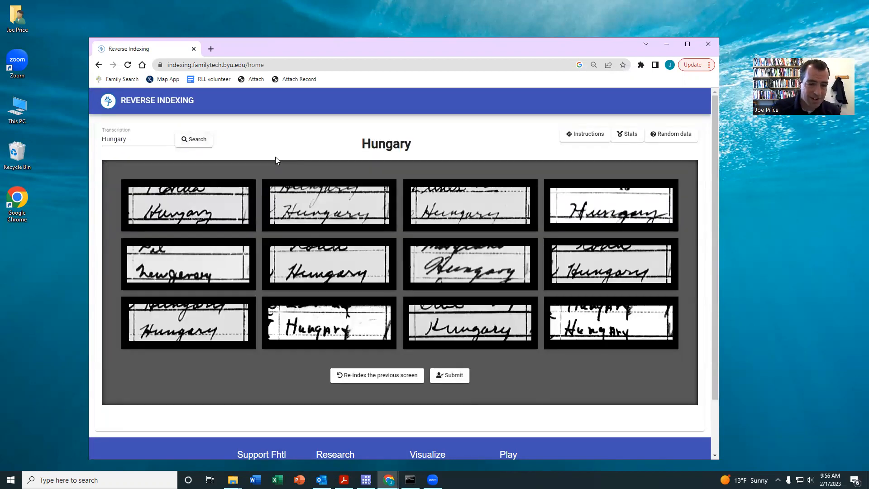
Flag the New Jersey entry incorrect and submit both Hungary screens to reach California.
{"action": "left_click", "coordinate": [188, 264]}
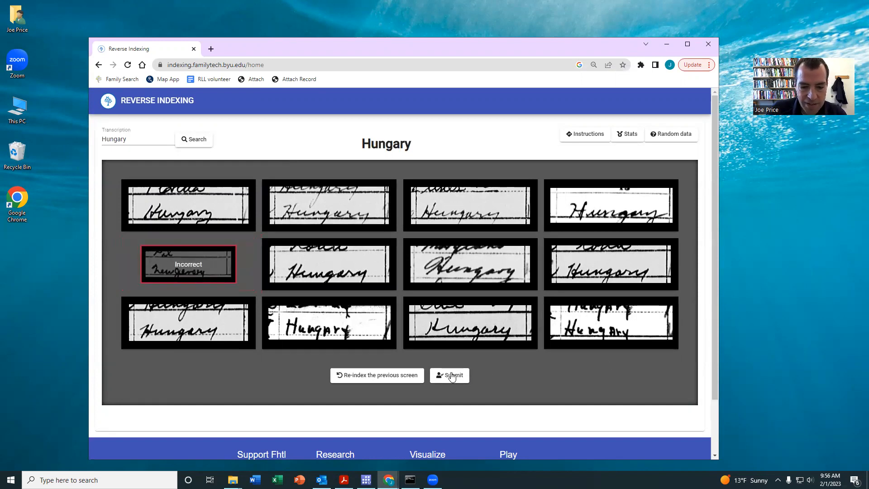
{"action": "left_click", "coordinate": [450, 375]}
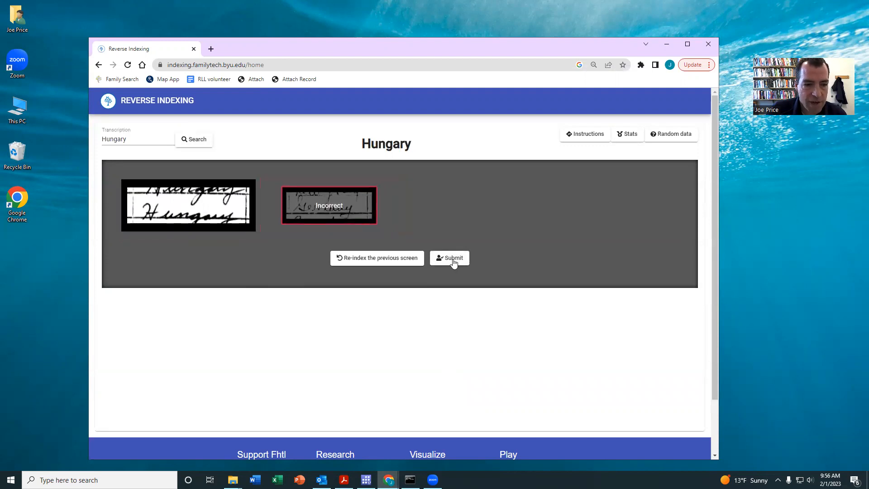
{"action": "left_click", "coordinate": [450, 258]}
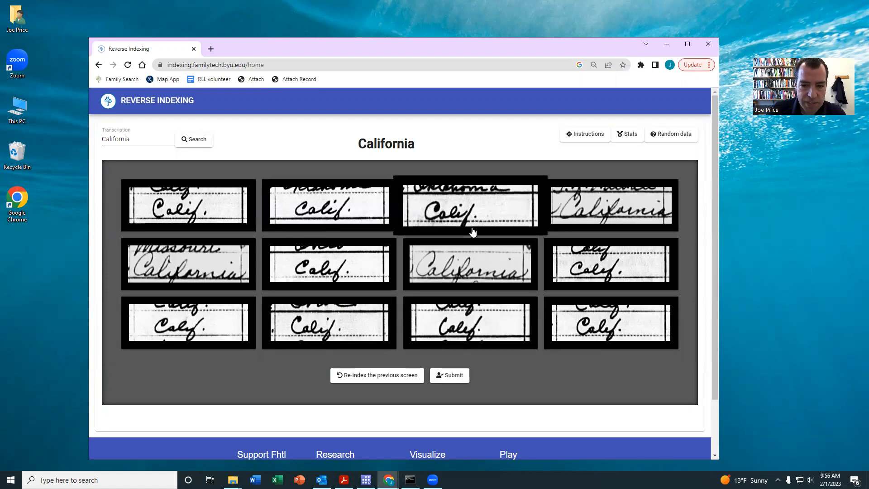
Accept and submit the first four all-California screens.
{"action": "left_click", "coordinate": [449, 375]}
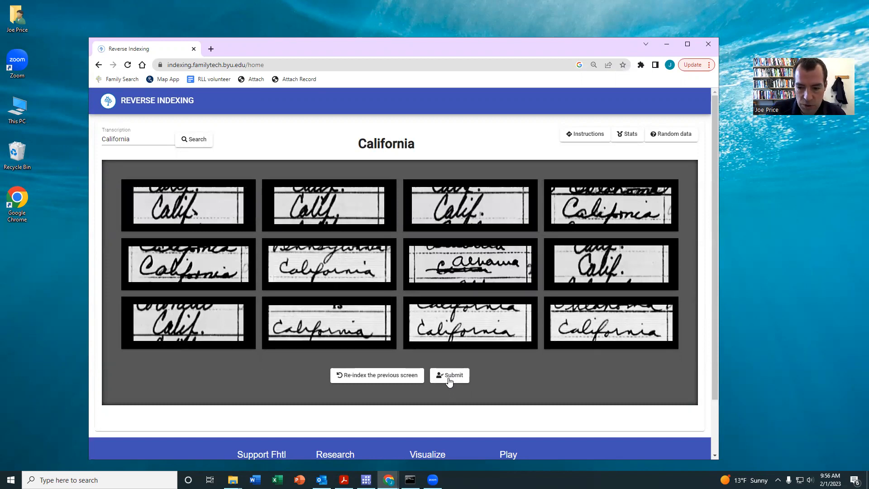
{"action": "left_click", "coordinate": [449, 375]}
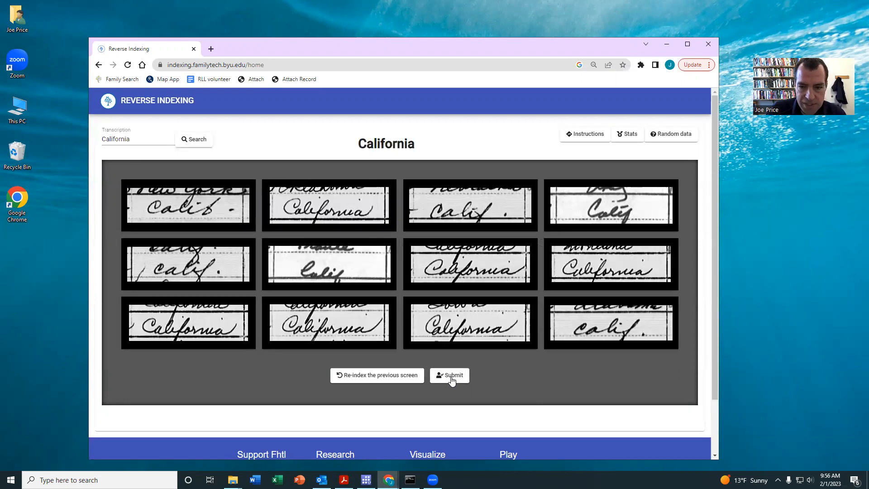
{"action": "left_click", "coordinate": [450, 375]}
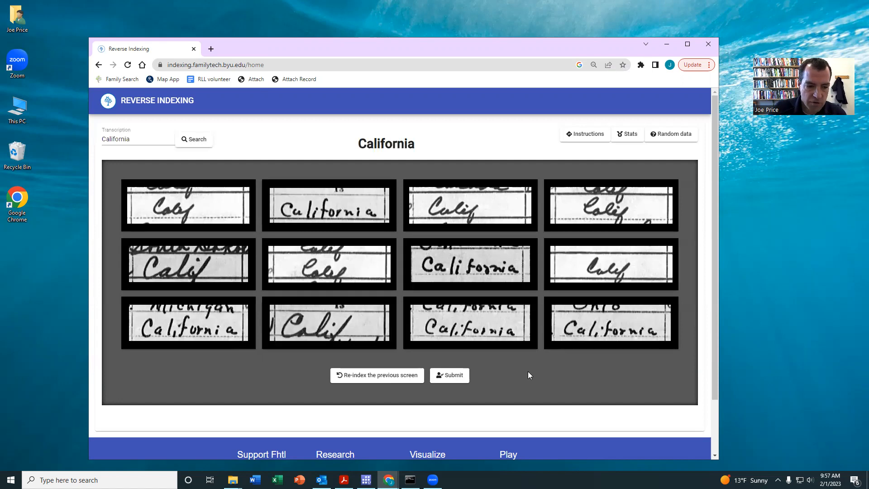
{"action": "left_click", "coordinate": [449, 375]}
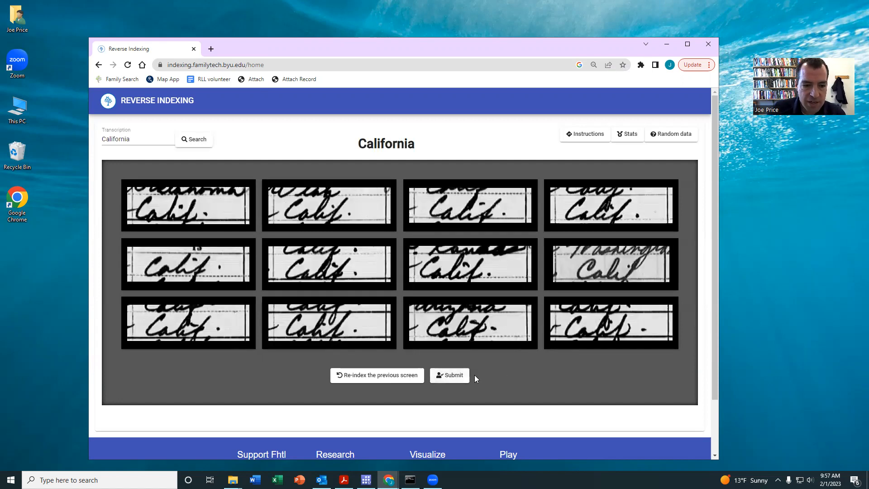
{"action": "mouse_move", "coordinate": [559, 387]}
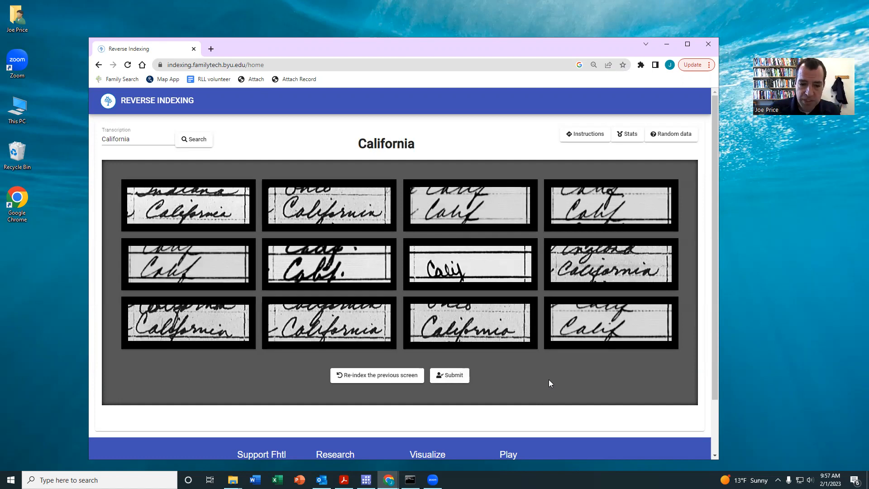
Submit the remaining California screens, the last with its mismatched entry flagged incorrect.
{"action": "left_click", "coordinate": [450, 375]}
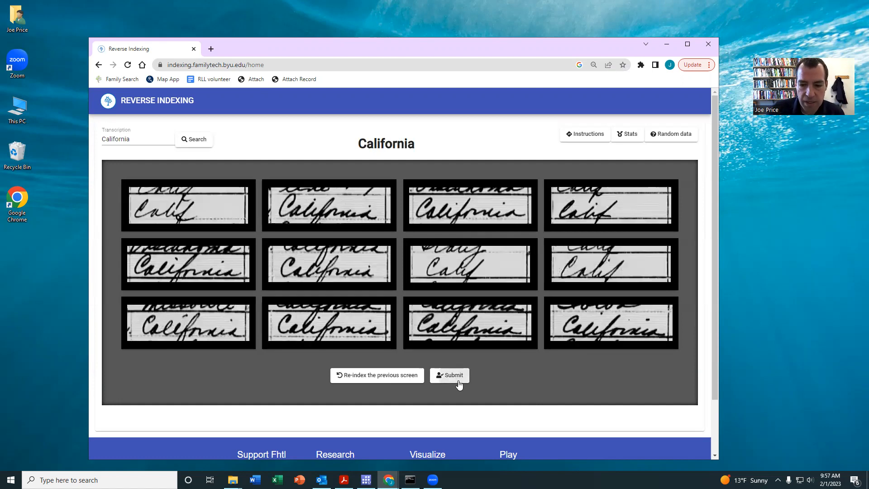
{"action": "mouse_move", "coordinate": [538, 378]}
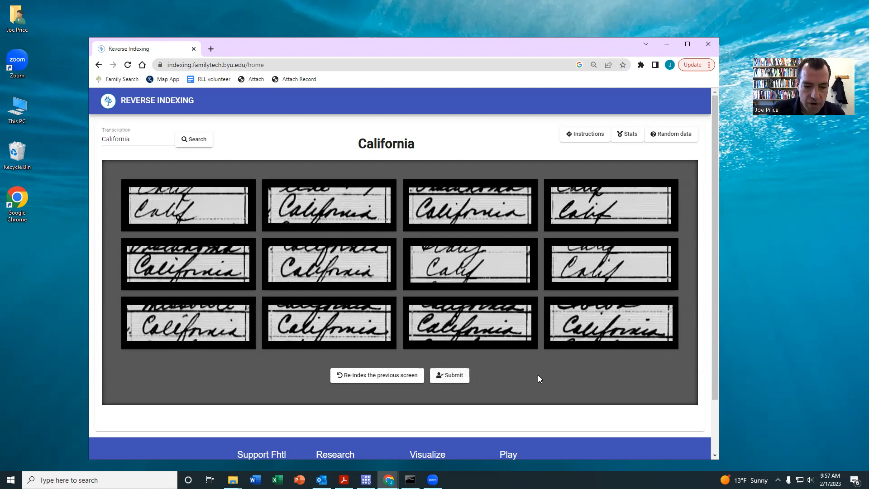
{"action": "left_click", "coordinate": [450, 375]}
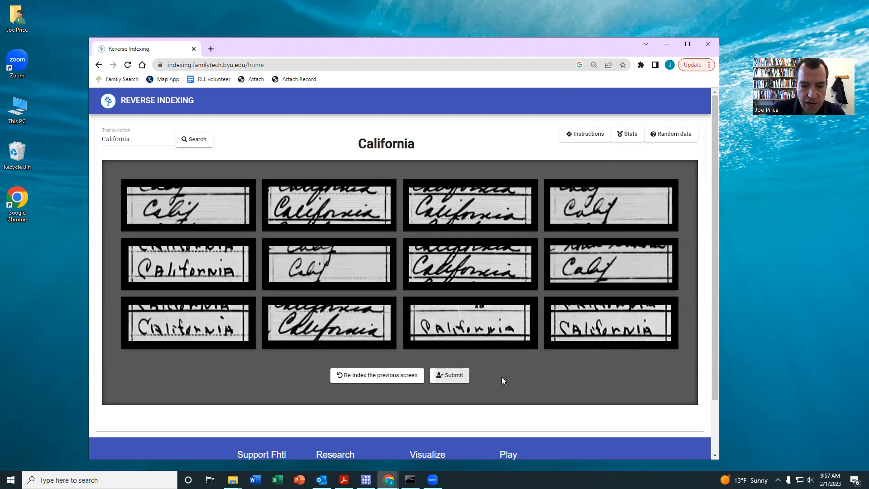
{"action": "mouse_move", "coordinate": [468, 379]}
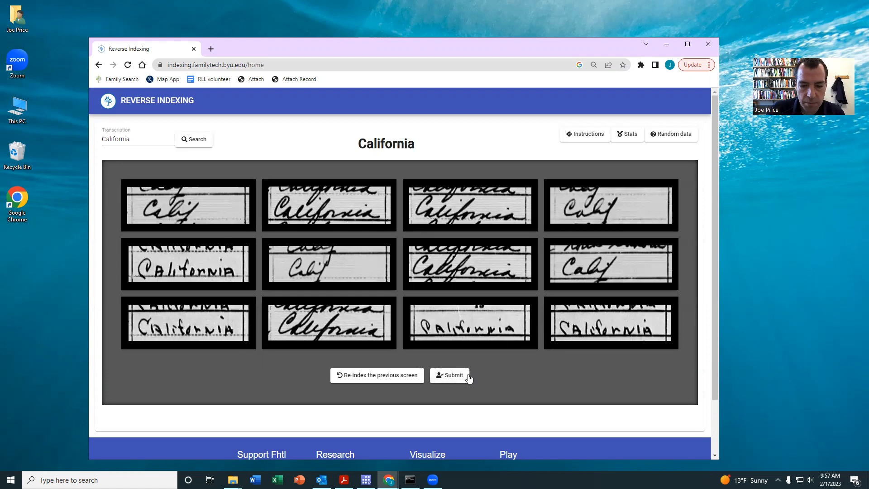
{"action": "left_click", "coordinate": [453, 375]}
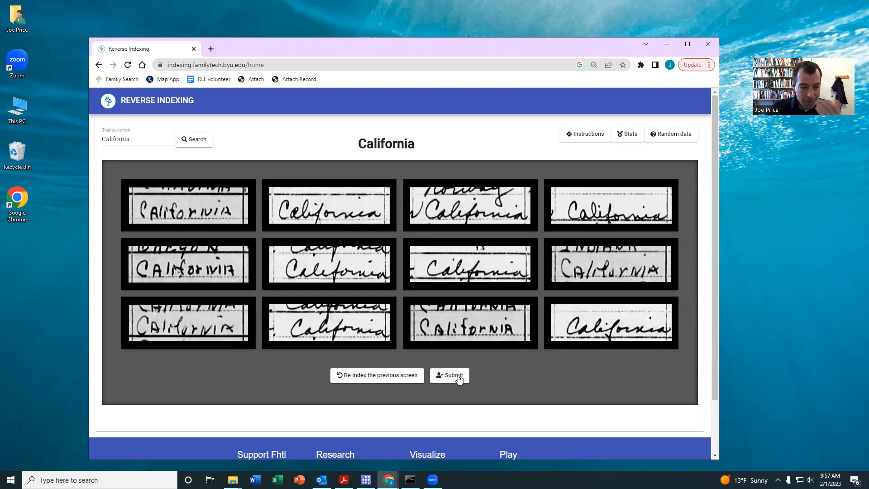
{"action": "mouse_move", "coordinate": [552, 369]}
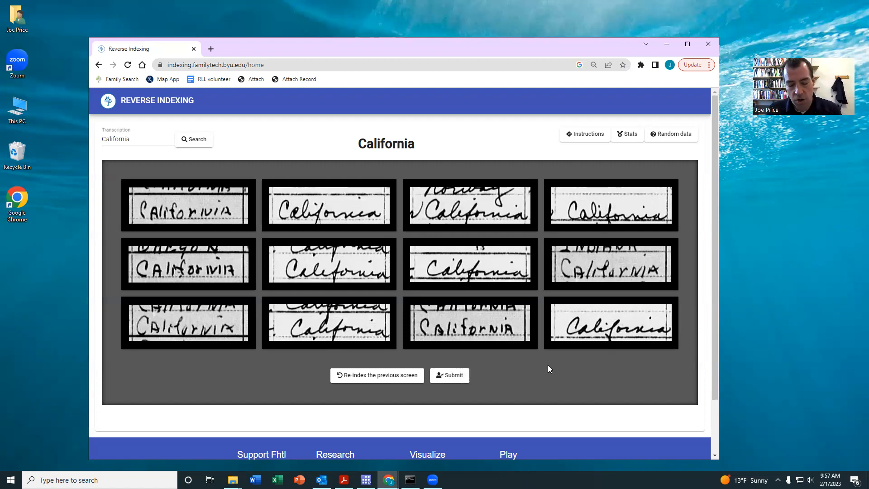
{"action": "mouse_move", "coordinate": [94, 199]}
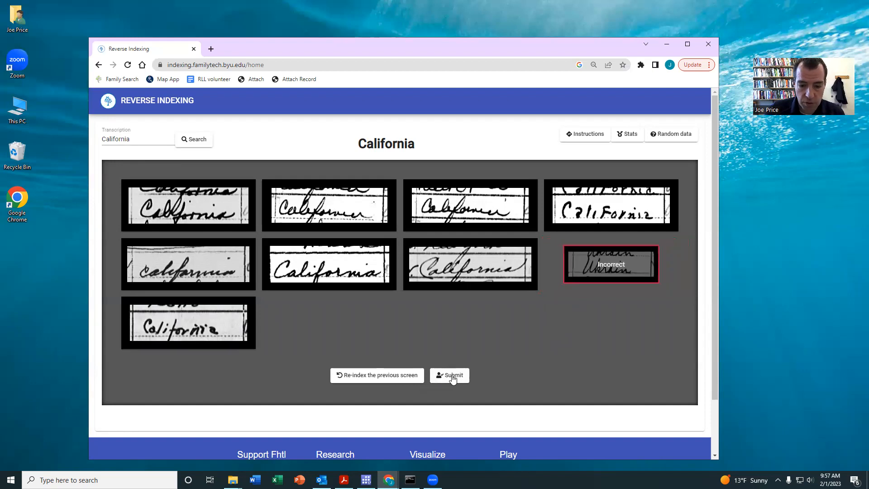
{"action": "left_click", "coordinate": [450, 374]}
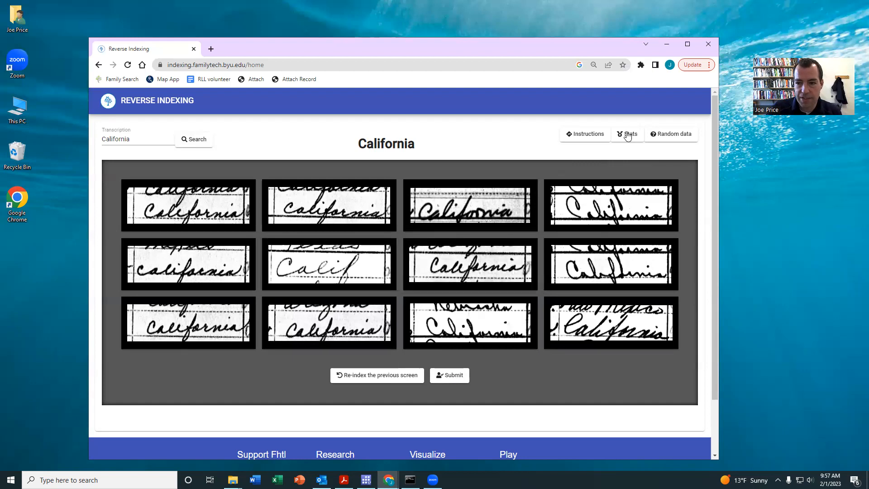
{"action": "left_click", "coordinate": [627, 134]}
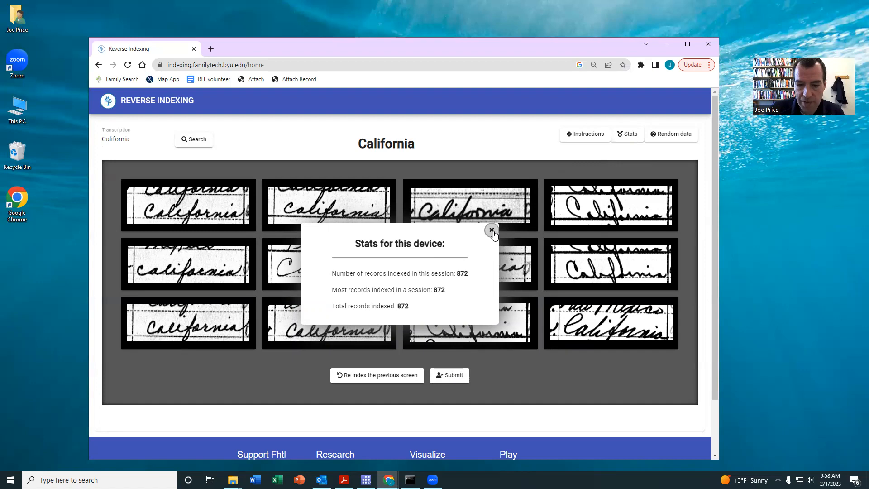
{"action": "left_click", "coordinate": [490, 230]}
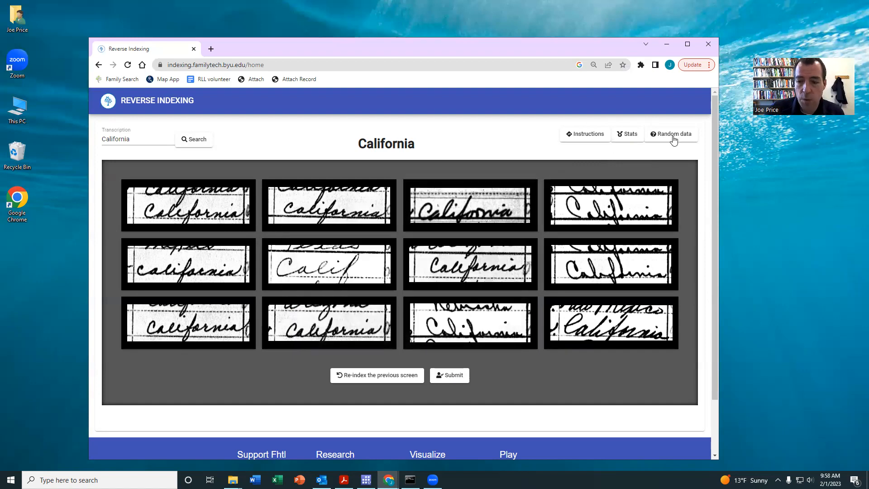
Load random Birthplace data, bringing up a New York batch.
{"action": "left_click", "coordinate": [671, 134]}
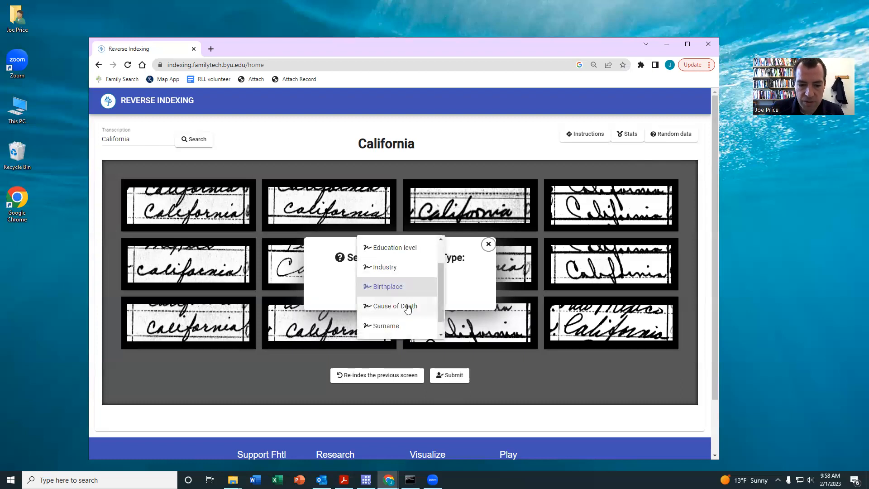
{"action": "left_click", "coordinate": [386, 286]}
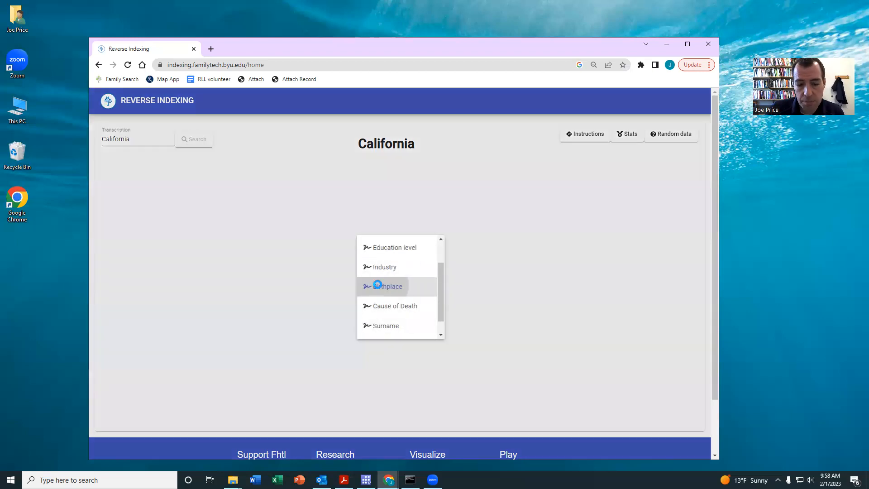
{"action": "left_click", "coordinate": [386, 286]}
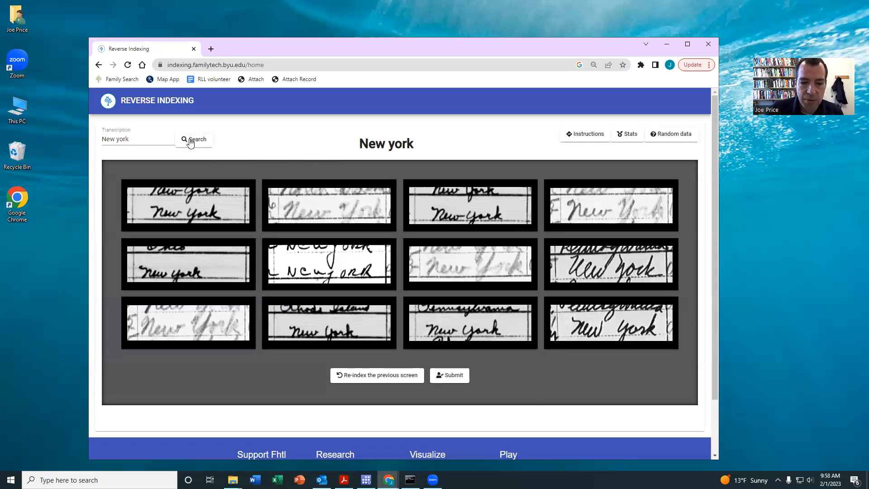
{"action": "left_click", "coordinate": [194, 139]}
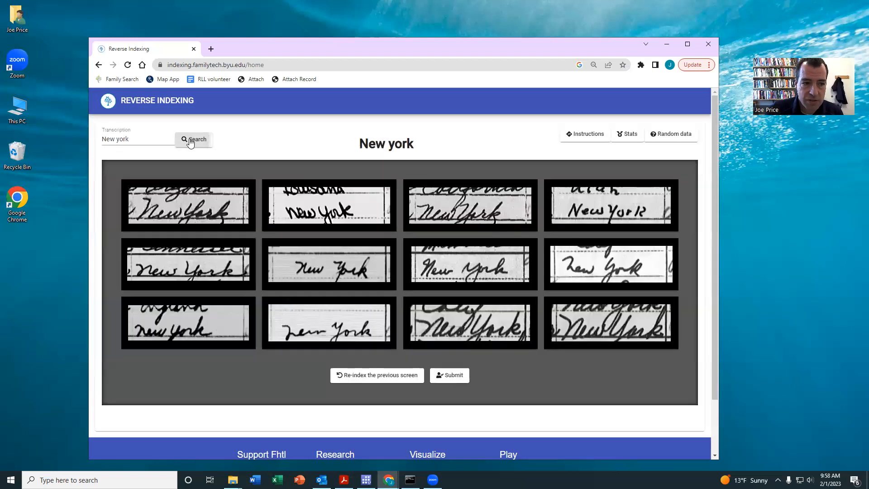
Search the Oregon bucket, flag the Arizona entry incorrect and submit that screen.
{"action": "triple_click", "coordinate": [136, 139]}
{"action": "type", "text": "Oregon"}
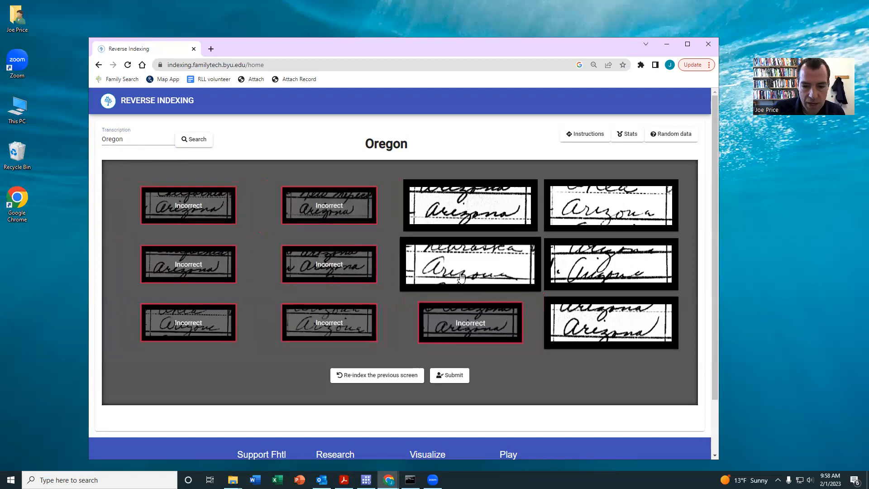
{"action": "left_click", "coordinate": [610, 322]}
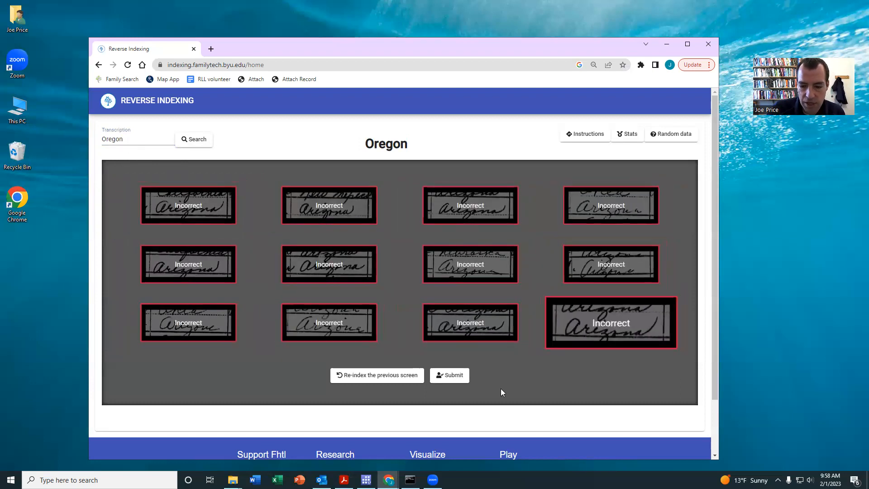
{"action": "left_click", "coordinate": [450, 375]}
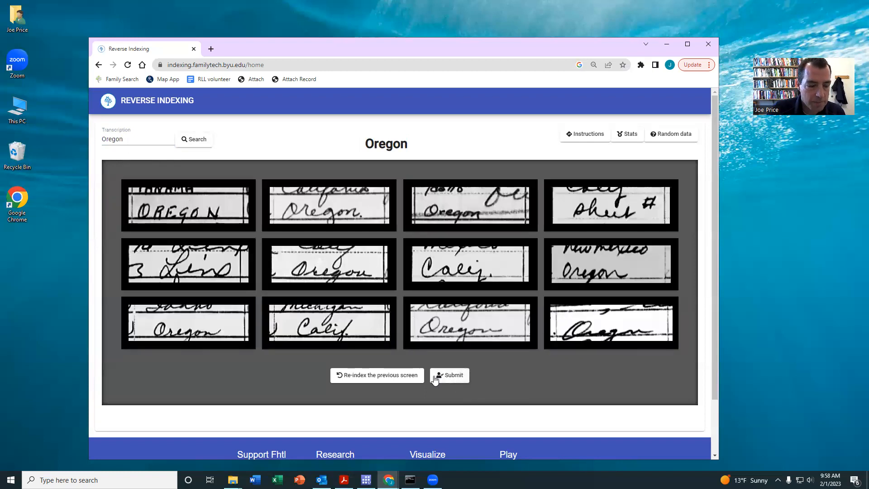
Flag the non-Oregon and California entries incorrect and submit the Oregon screens.
{"action": "left_click", "coordinate": [189, 263]}
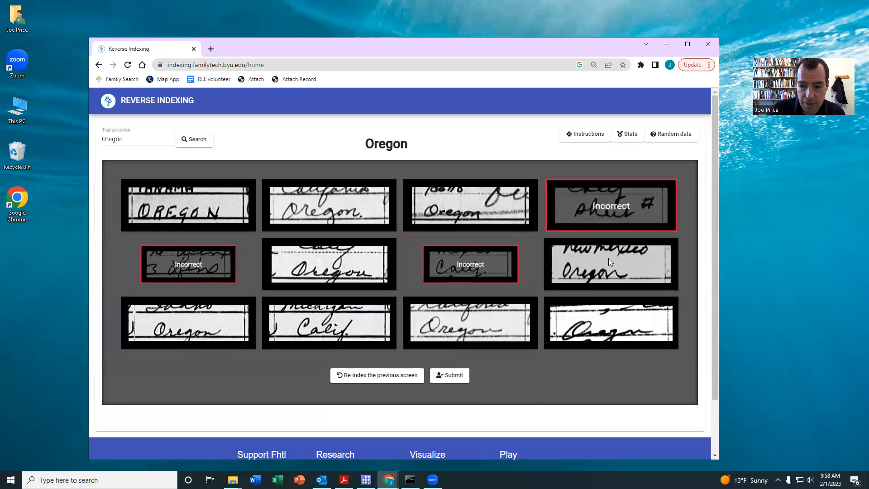
{"action": "left_click", "coordinate": [329, 322]}
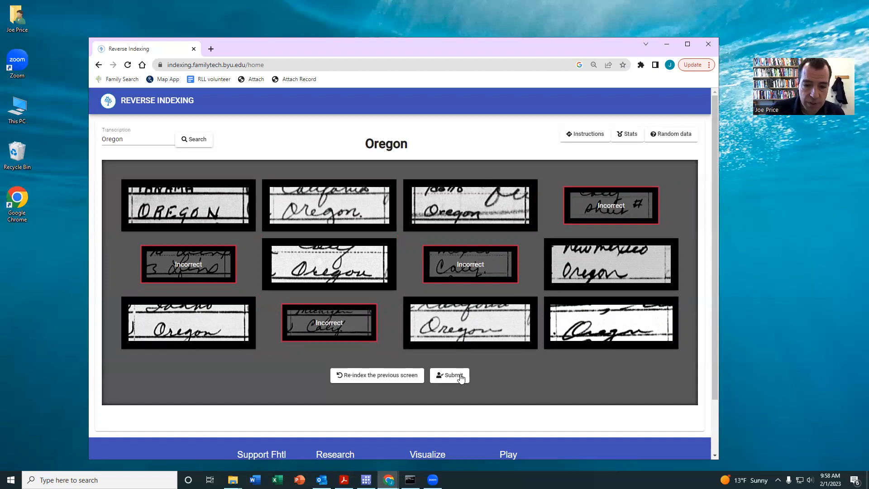
{"action": "left_click", "coordinate": [452, 374]}
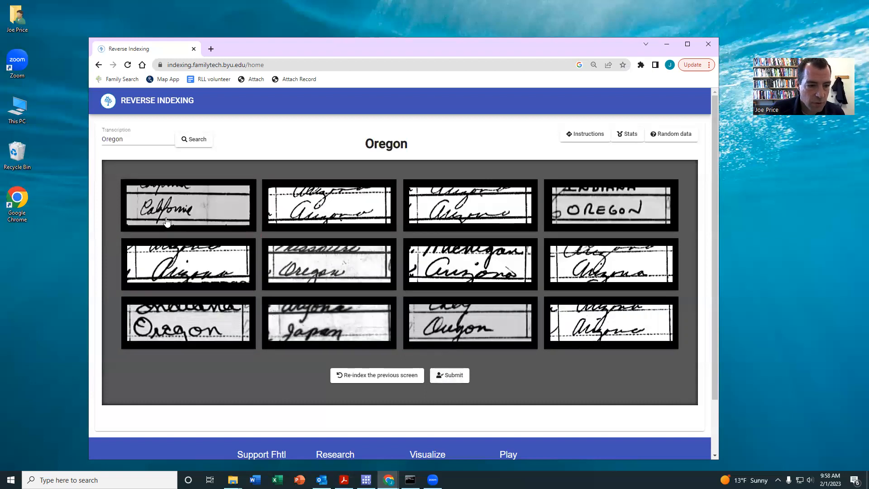
{"action": "left_click", "coordinate": [328, 322]}
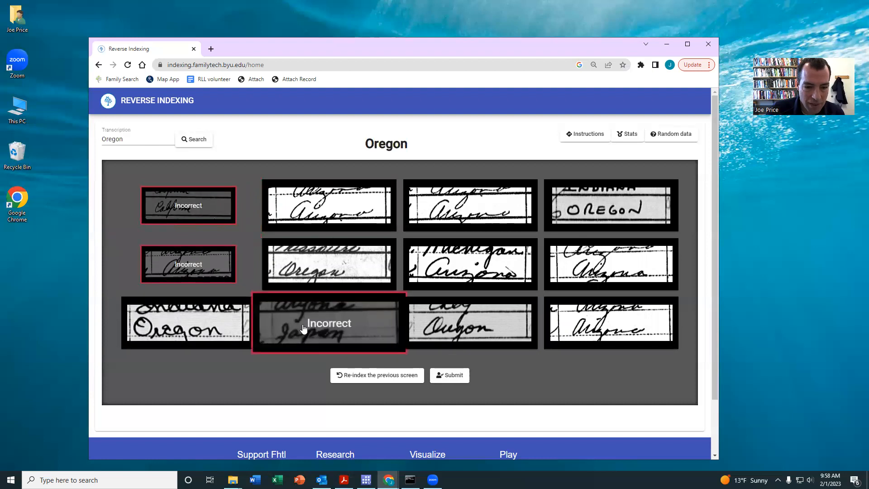